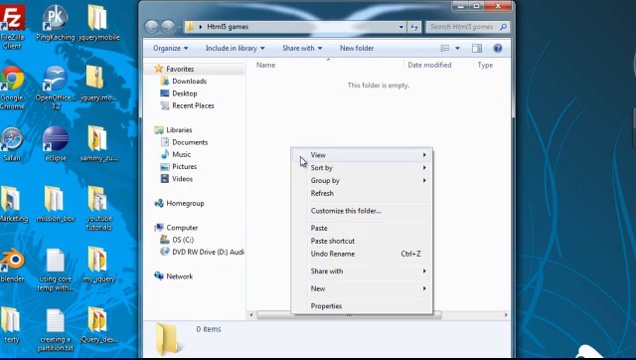
Create a new text document with the default name in the empty Html5 games folder.
{"action": "left_click", "coordinate": [322, 288]}
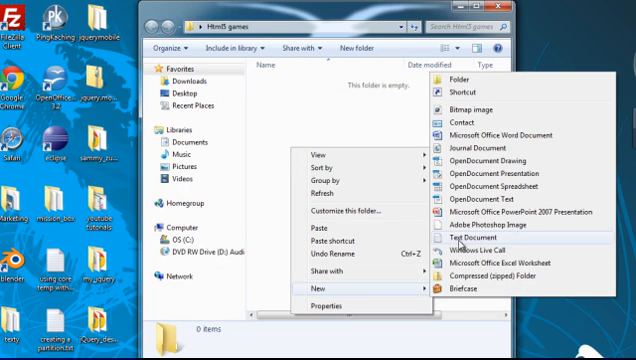
{"action": "left_click", "coordinate": [470, 239]}
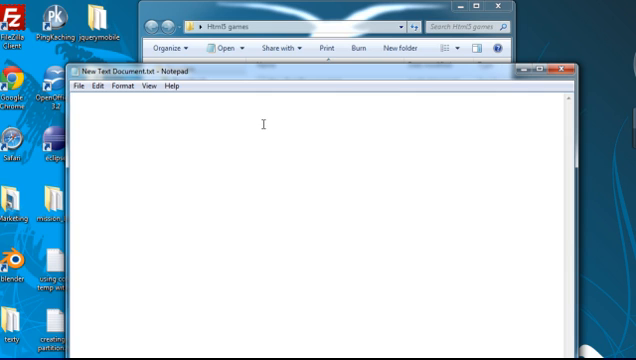
{"action": "mouse_move", "coordinate": [122, 133]}
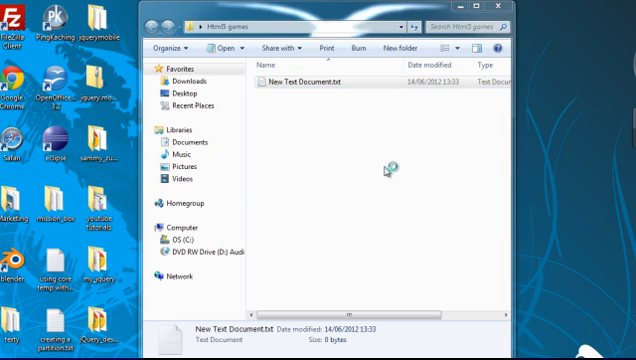
Open the new text document in Notepad++ and enter <!DOCTYPE HTML> followed by blank lines.
{"action": "double_click", "coordinate": [294, 80]}
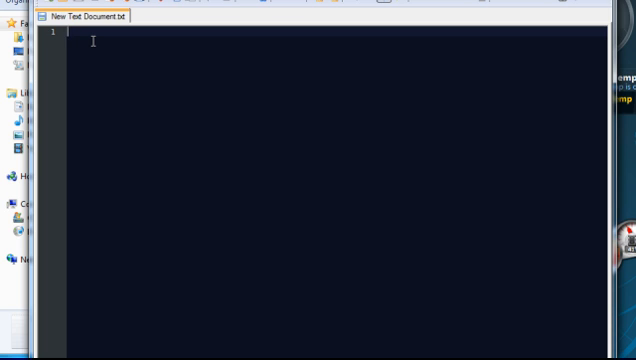
{"action": "type", "text": "<"}
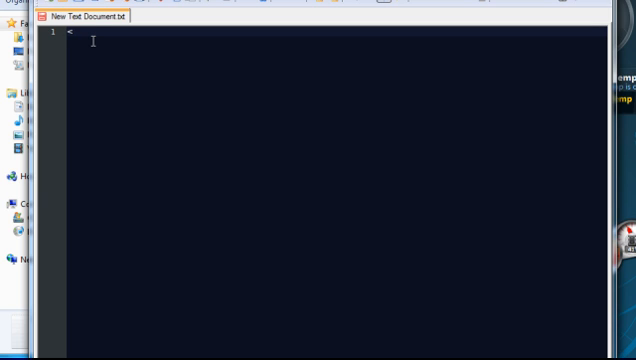
{"action": "type", "text": "!"}
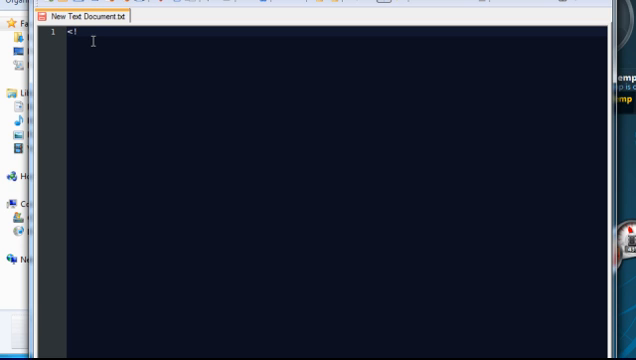
{"action": "type", "text": "DOCTYPE H"}
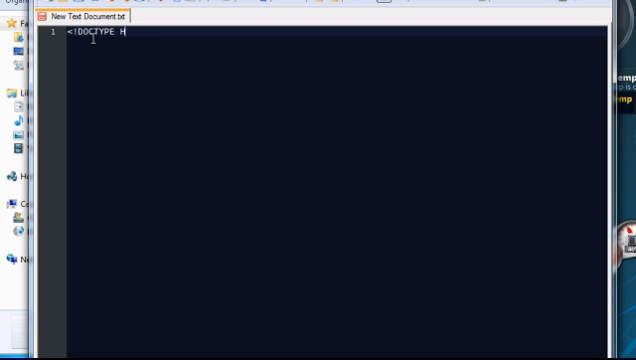
{"action": "type", "text": "TML"}
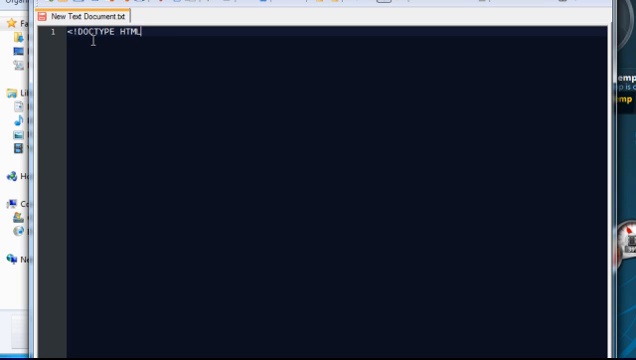
{"action": "type", "text": ">"}
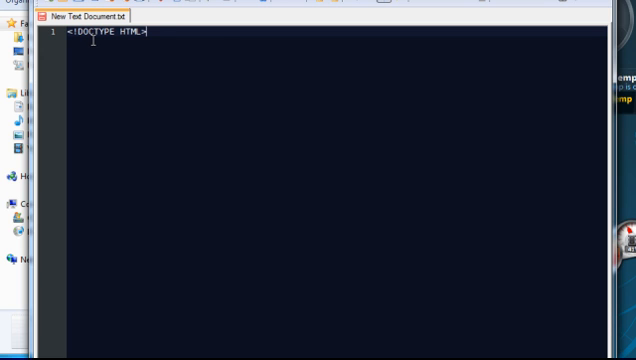
{"action": "mouse_move", "coordinate": [188, 83]}
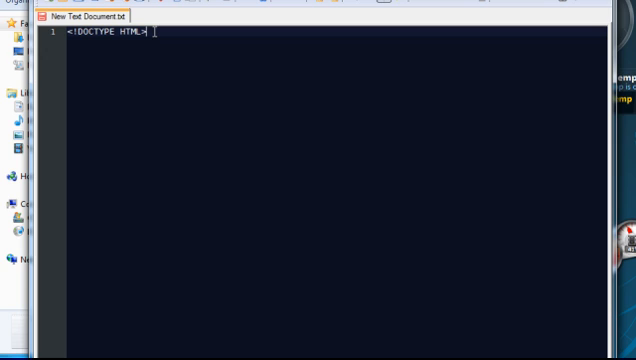
{"action": "key", "text": "Enter"}
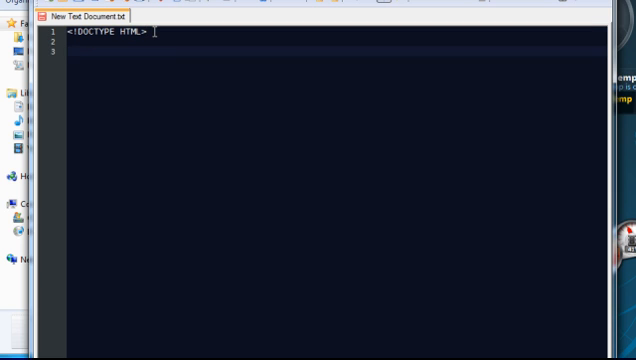
Type the opening <html> tag on line 3 and return to its end.
{"action": "type", "text": "<"}
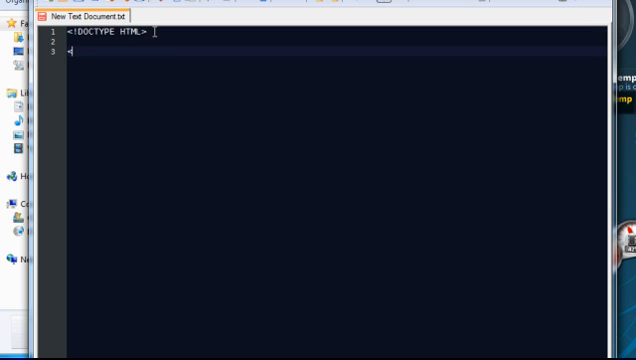
{"action": "type", "text": "html"}
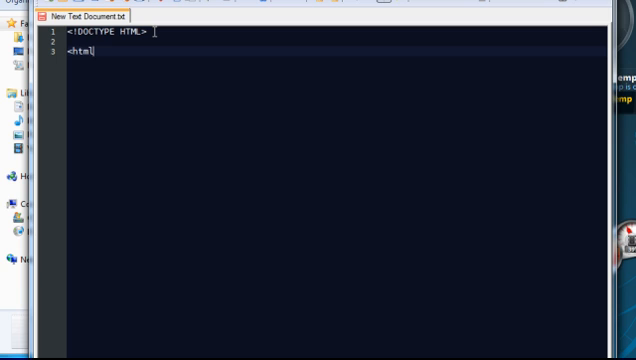
{"action": "type", "text": ">"}
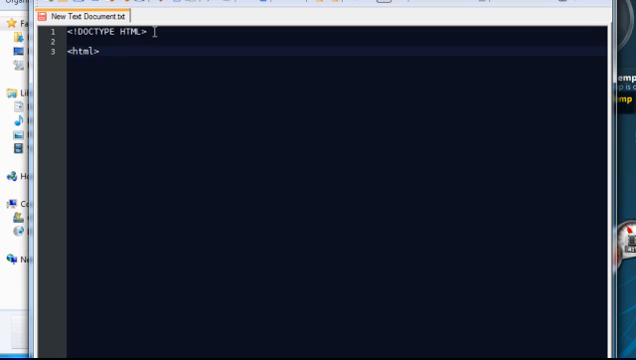
{"action": "left_click", "coordinate": [103, 67]}
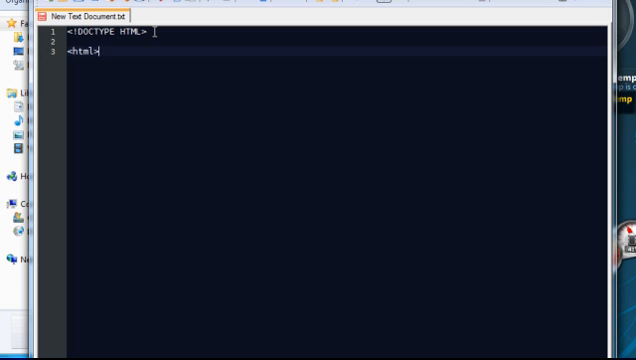
Add <head><title>Cool Html5</title></head> on line 5.
{"action": "key", "text": "Enter"}
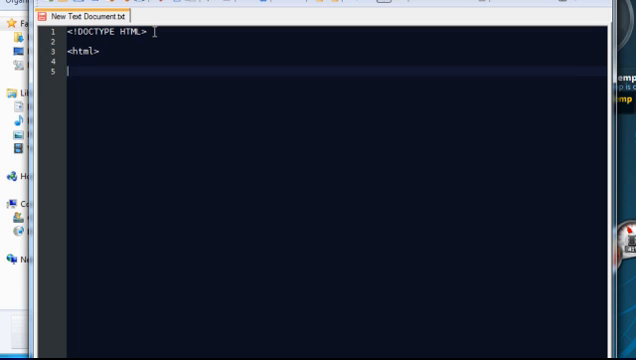
{"action": "type", "text": "<head"}
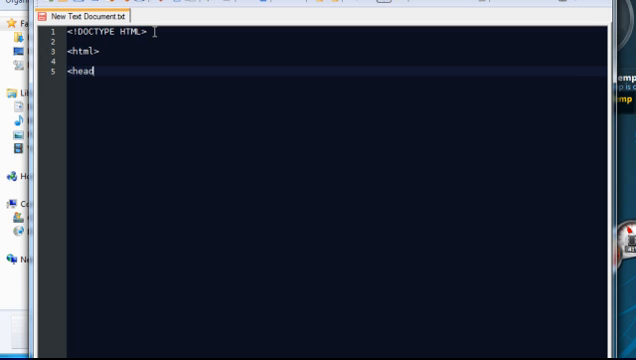
{"action": "type", "text": ">"}
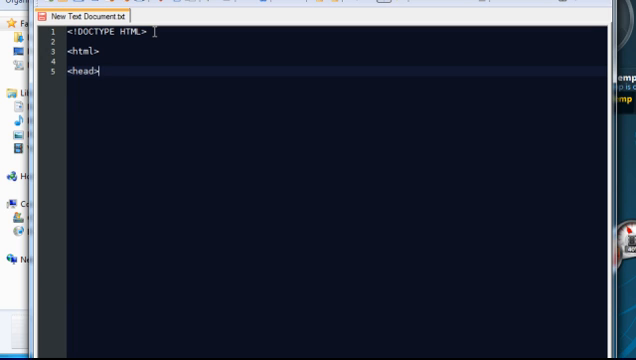
{"action": "type", "text": "<title>"}
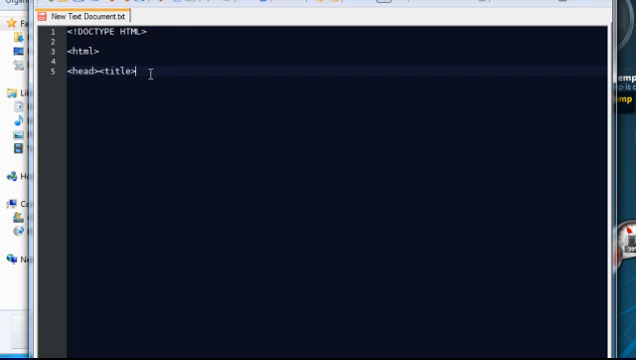
{"action": "mouse_move", "coordinate": [177, 106]}
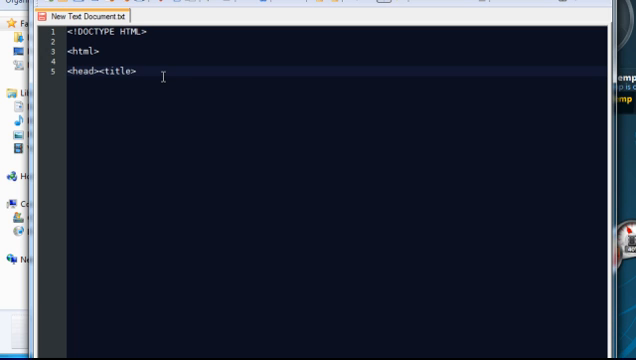
{"action": "type", "text": "Cool"}
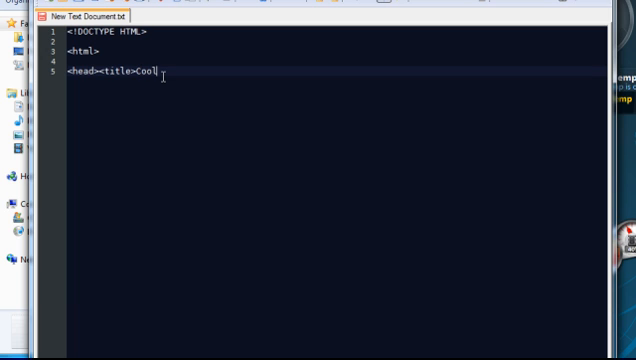
{"action": "type", "text": "Html"}
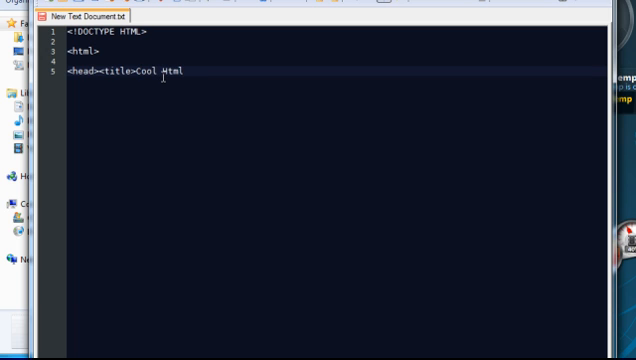
{"action": "type", "text": "5</"}
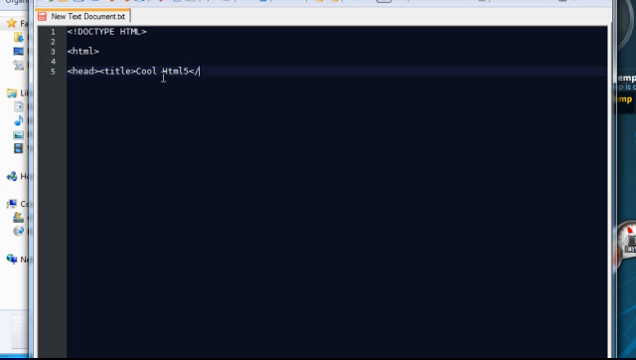
{"action": "type", "text": "title>"}
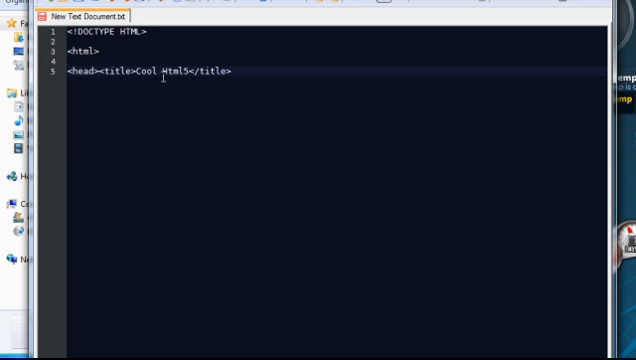
{"action": "key", "text": "Enter"}
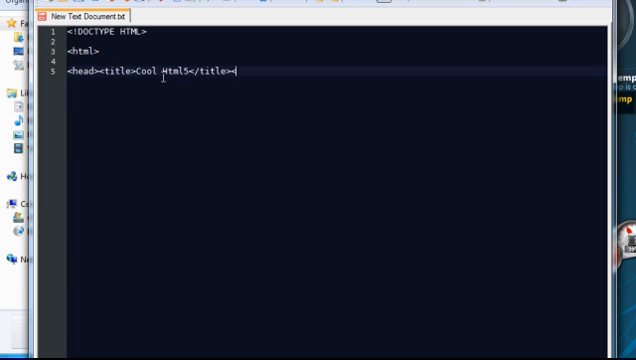
{"action": "type", "text": "</head>"}
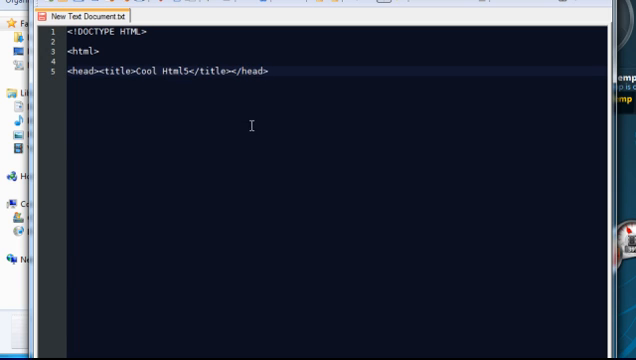
Put title and </head> on their own lines, then add <body></body> and closing </html>.
{"action": "key", "text": "Enter"}
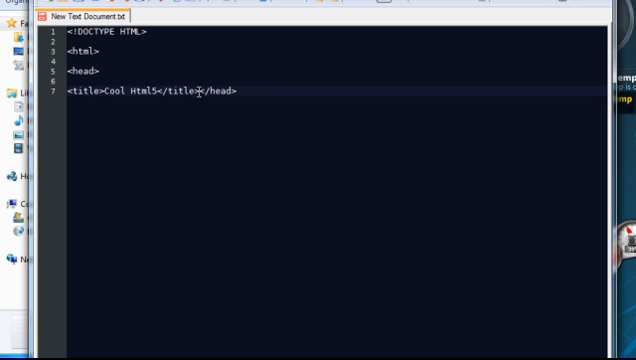
{"action": "key", "text": "Enter"}
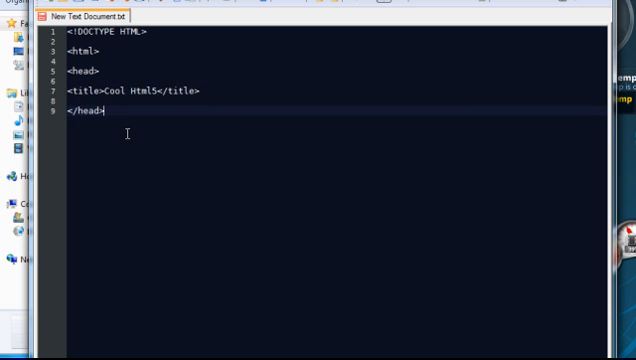
{"action": "key", "text": "Enter"}
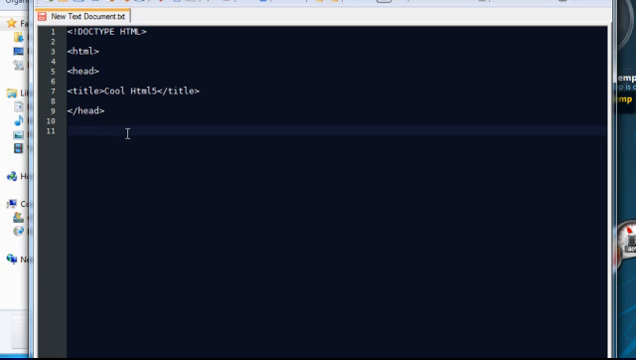
{"action": "type", "text": "<b"}
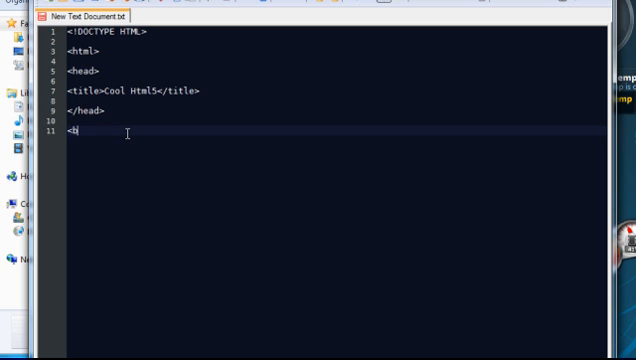
{"action": "type", "text": "ody"}
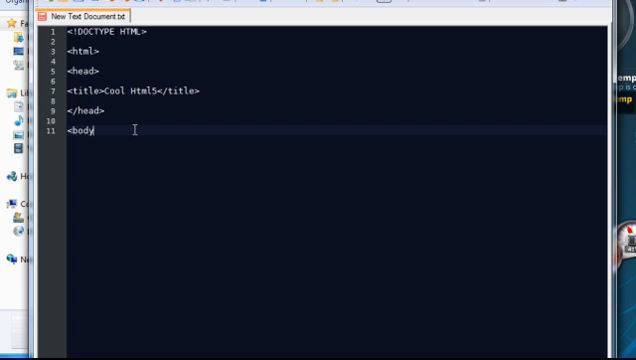
{"action": "type", "text": ">"}
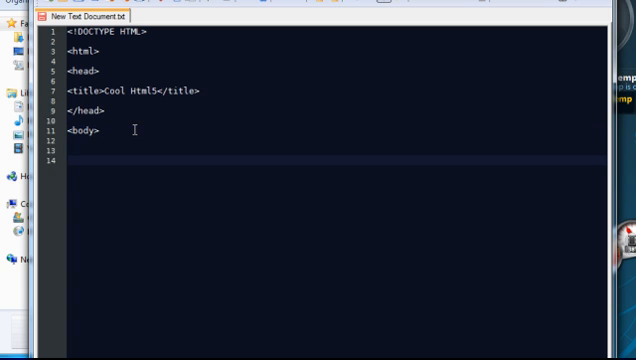
{"action": "type", "text": "</body>"}
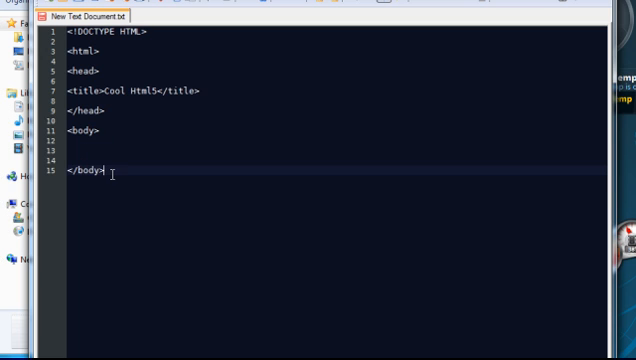
{"action": "key", "text": "Enter"}
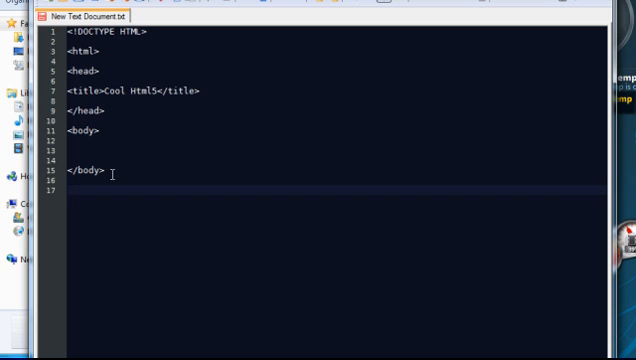
{"action": "type", "text": "<"}
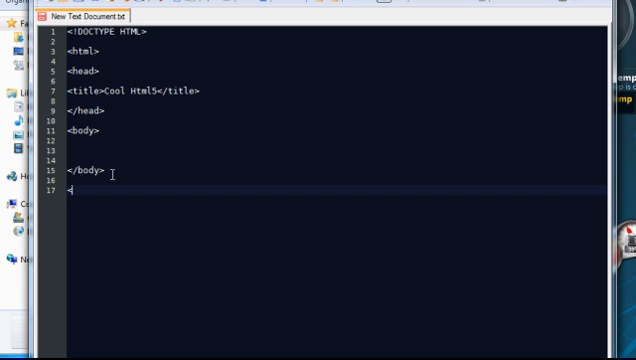
{"action": "type", "text": "/html>"}
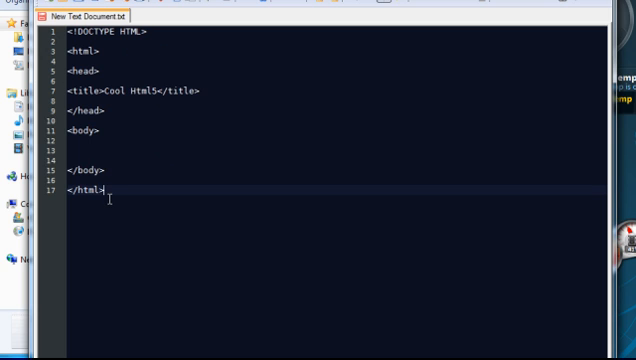
{"action": "mouse_move", "coordinate": [117, 157]}
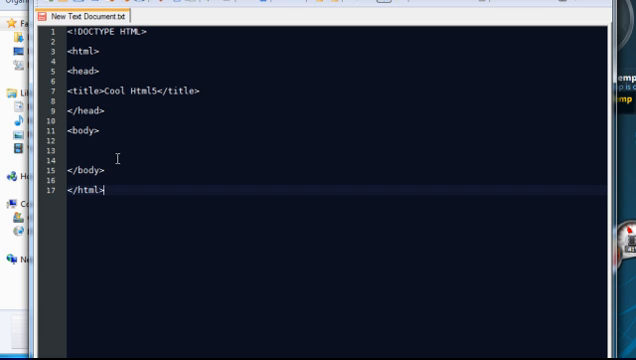
{"action": "mouse_move", "coordinate": [33, 18]}
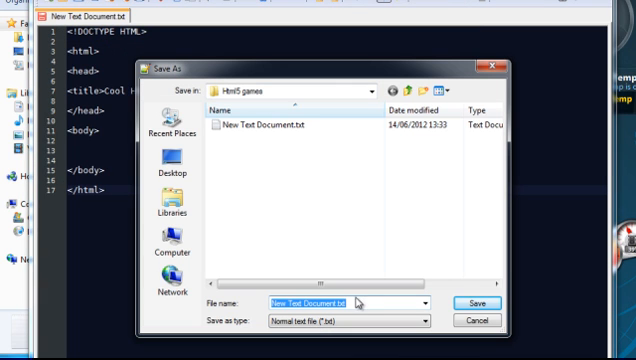
Enter my_first_page.html as the file name and save it to Html5 games.
{"action": "type", "text": "html"}
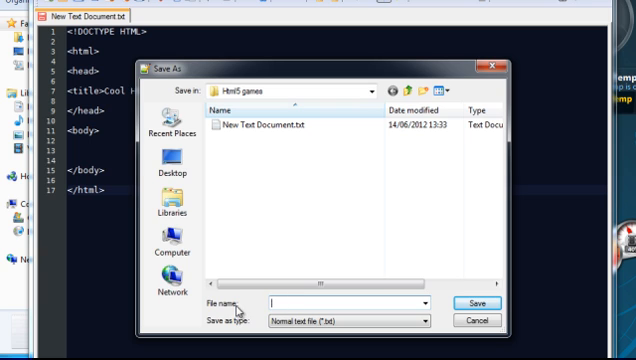
{"action": "type", "text": "my"}
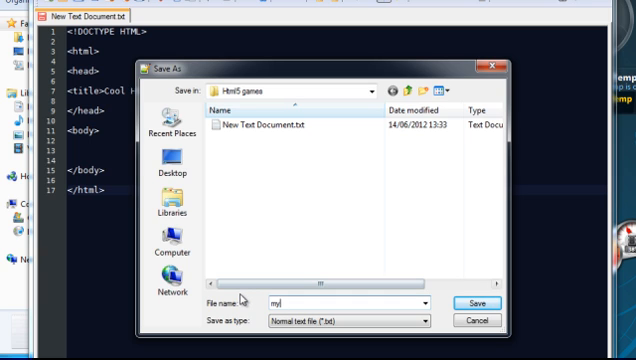
{"action": "type", "text": "_first_page"}
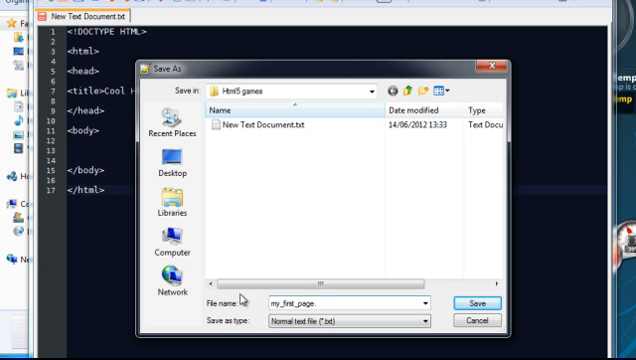
{"action": "type", "text": ".html"}
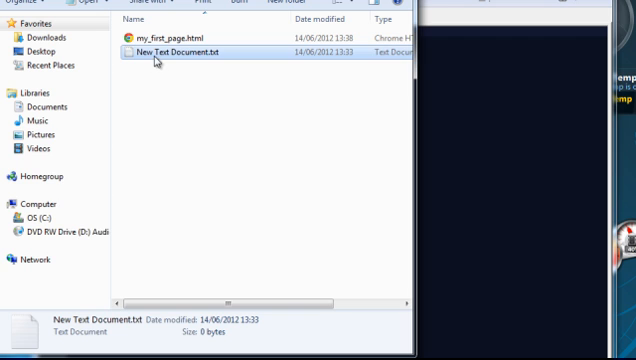
Delete New Text Document.txt and open my_first_page.html in Chrome.
{"action": "key", "text": "Delete"}
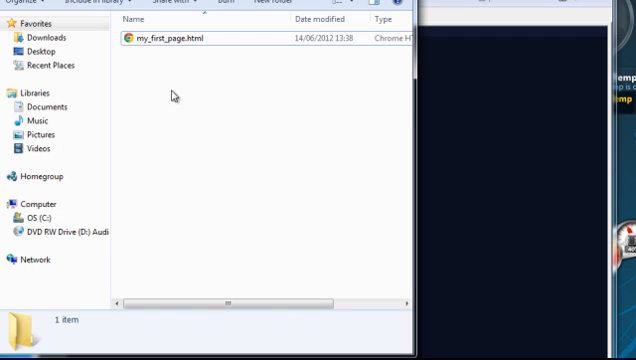
{"action": "left_click", "coordinate": [175, 39]}
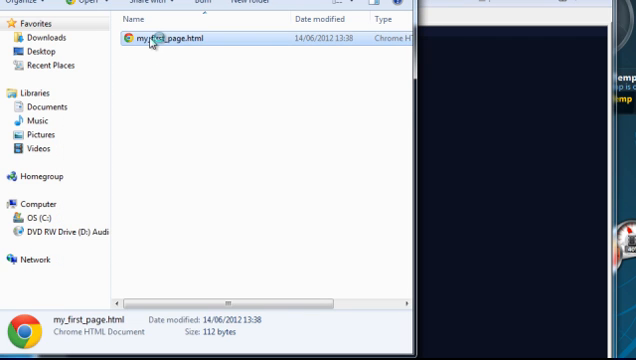
{"action": "double_click", "coordinate": [175, 37]}
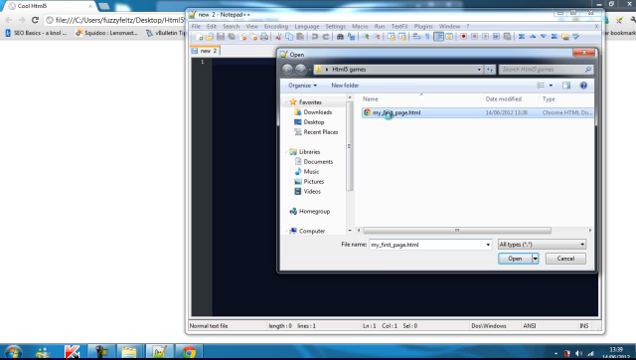
Open my_first_page.html from the File > Open dialog via its right-click menu.
{"action": "right_click", "coordinate": [385, 120]}
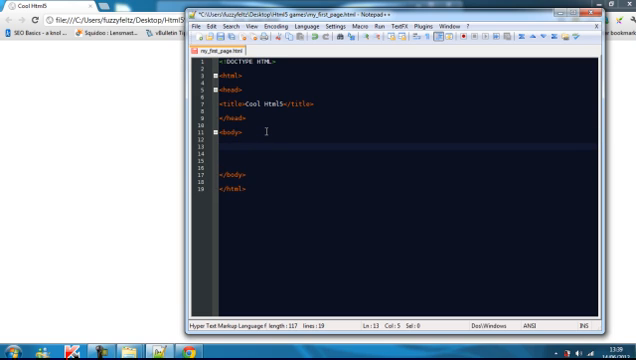
Type <p>This is the page content</p> on the blank line inside <body>.
{"action": "type", "text": "<p>"}
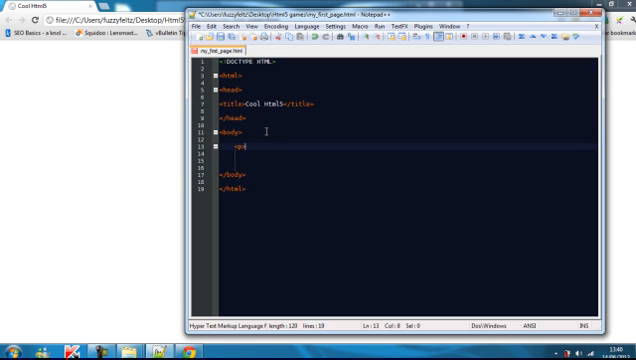
{"action": "type", "text": "This is the c"}
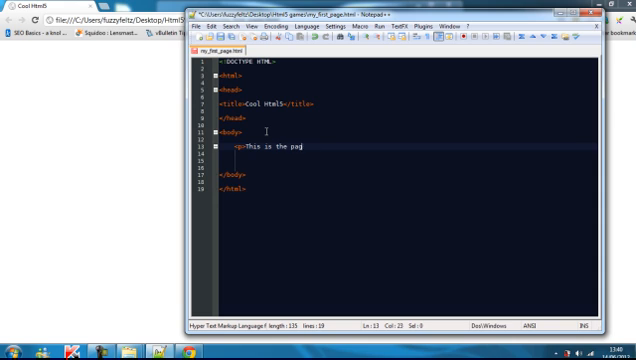
{"action": "type", "text": "content</"}
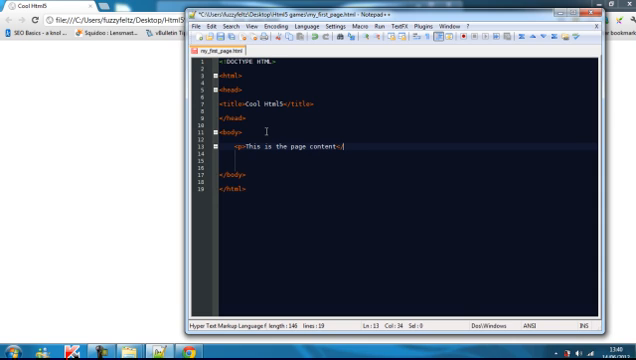
{"action": "type", "text": "p>"}
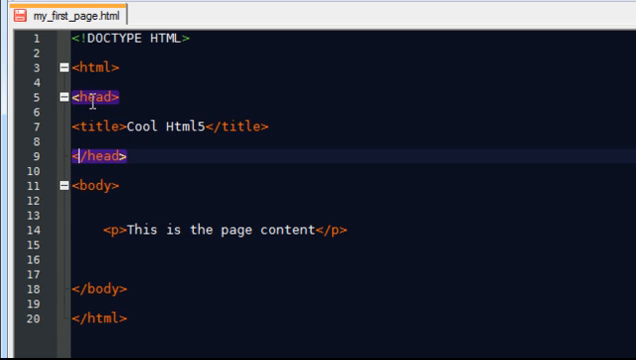
Check where the head, html and p elements close by selecting their tags.
{"action": "left_click", "coordinate": [95, 97]}
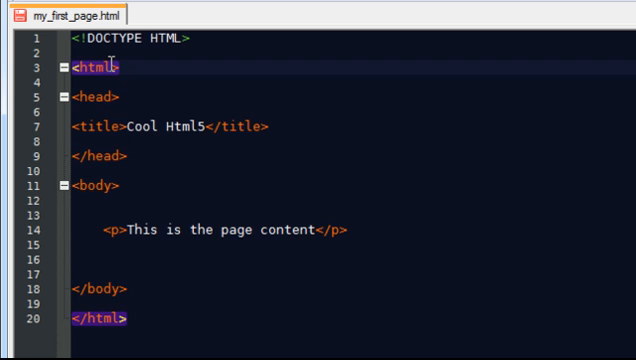
{"action": "left_click", "coordinate": [84, 319]}
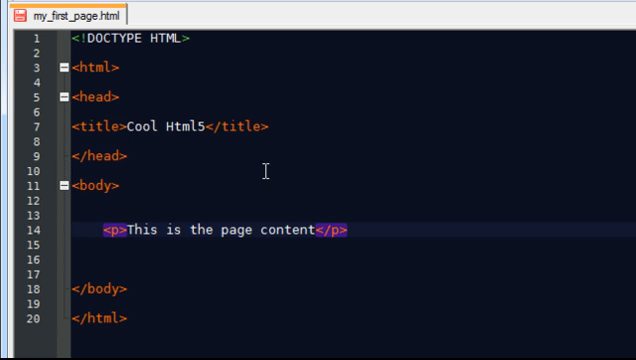
{"action": "left_click", "coordinate": [115, 157]}
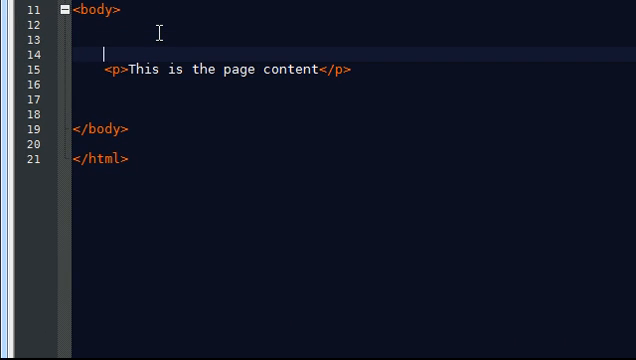
Type an <h1> heading 'This is my web page' above the paragraph.
{"action": "type", "text": "<h1>"}
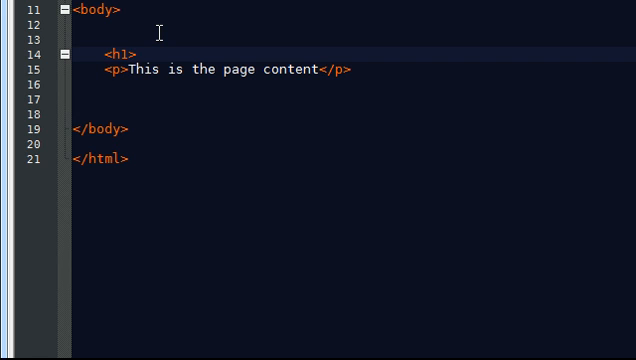
{"action": "type", "text": "this is my web page</"}
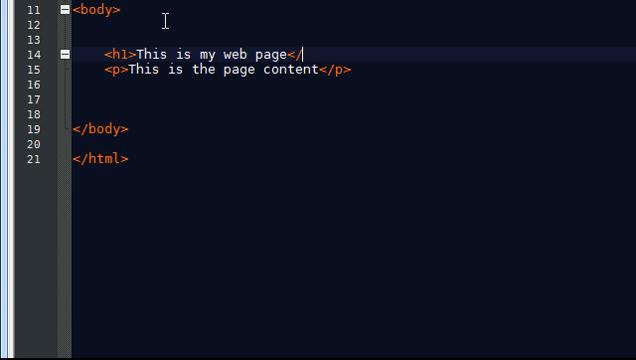
{"action": "type", "text": "h1>"}
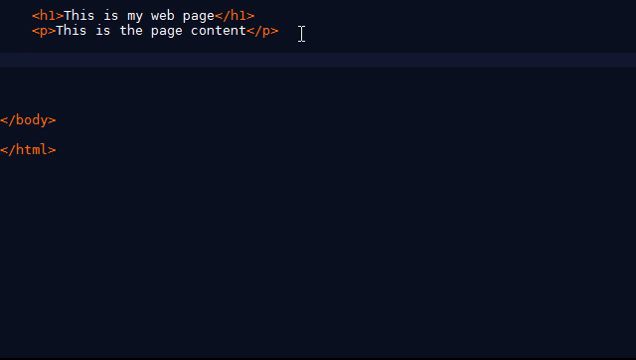
Insert <canvas width="500" height="500"></canvas> on the line below the paragraph.
{"action": "type", "text": "<"}
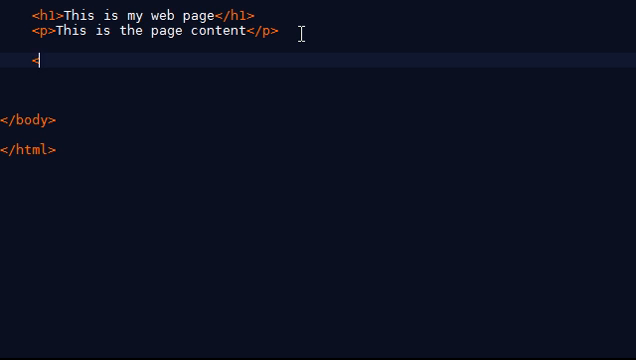
{"action": "type", "text": "canvas>"}
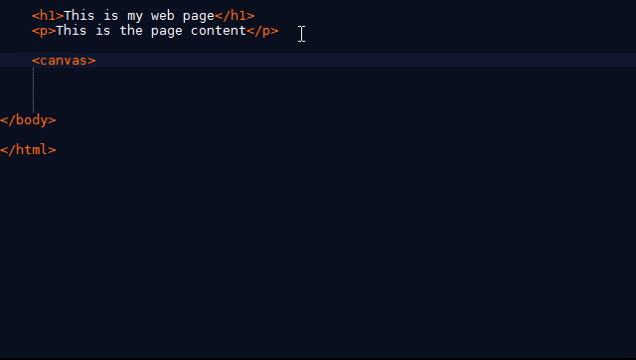
{"action": "type", "text": "</"}
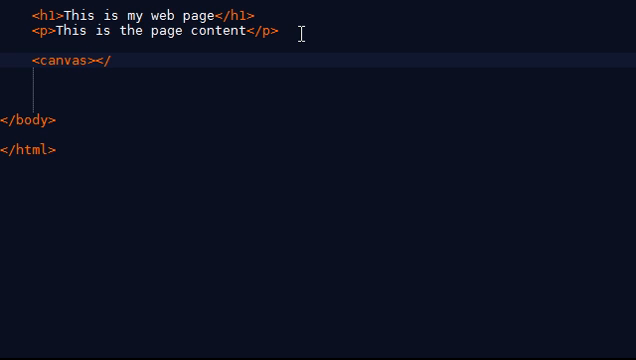
{"action": "type", "text": "canvas>"}
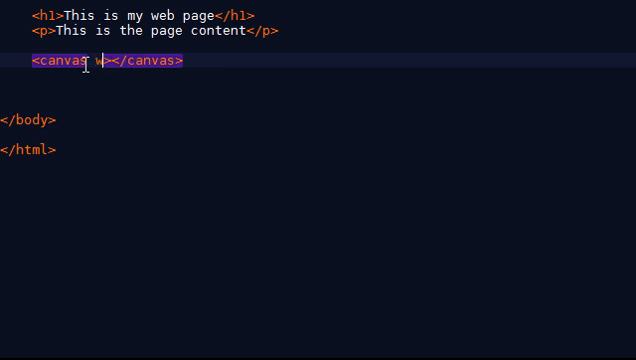
{"action": "type", "text": "width=\""}
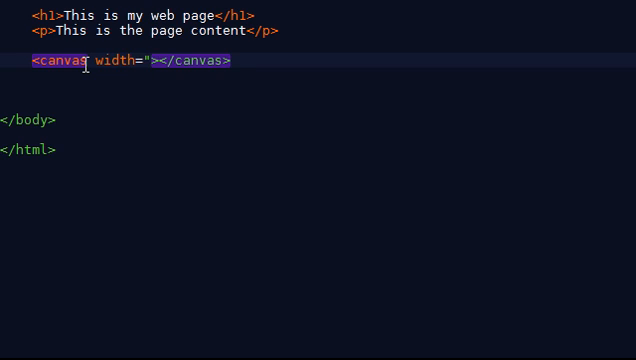
{"action": "type", "text": "500"}
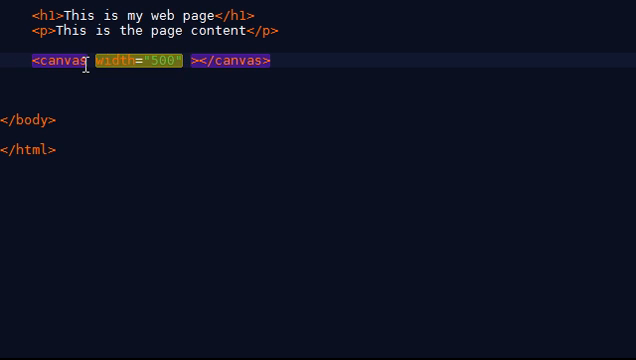
{"action": "type", "text": "height=\"500"}
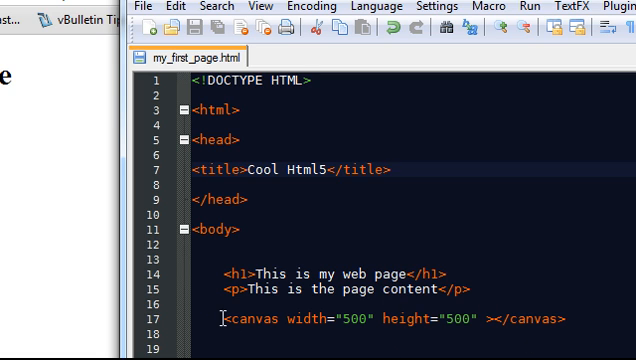
{"action": "mouse_move", "coordinate": [476, 239]}
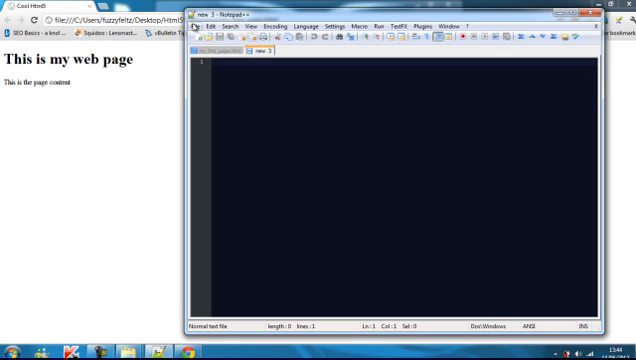
Save a new empty document as html5_game.css in the Html5 games folder.
{"action": "left_click", "coordinate": [210, 27]}
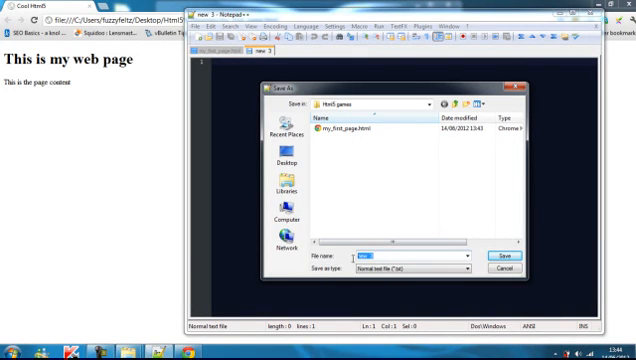
{"action": "type", "text": "canva"}
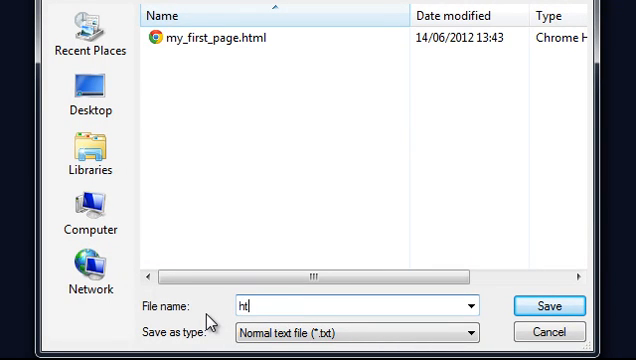
{"action": "type", "text": "ml5_games"}
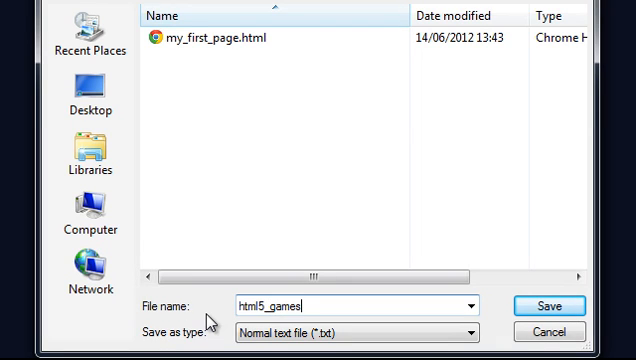
{"action": "key", "text": "Backspace"}
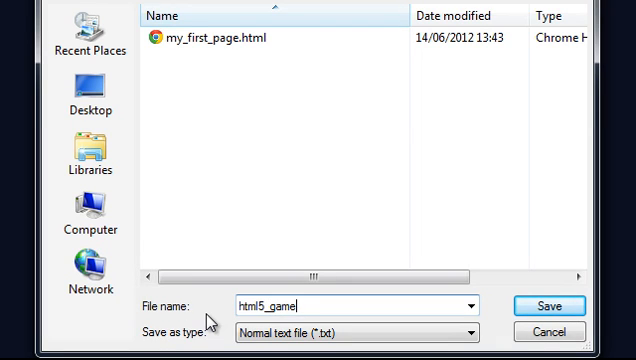
{"action": "type", "text": ".css"}
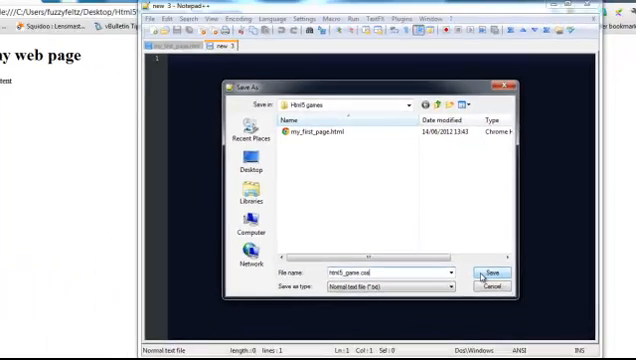
{"action": "left_click", "coordinate": [489, 272]}
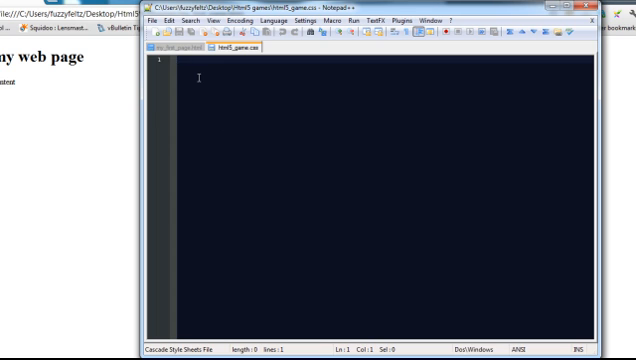
{"action": "mouse_move", "coordinate": [214, 95]}
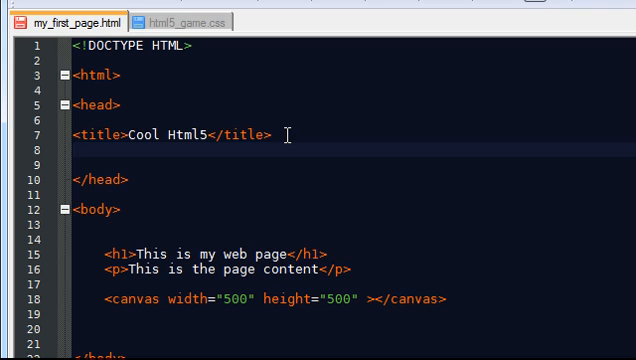
Add <link rel="stylesheet" href="html5_game.css"> below the title in the head.
{"action": "type", "text": "<"}
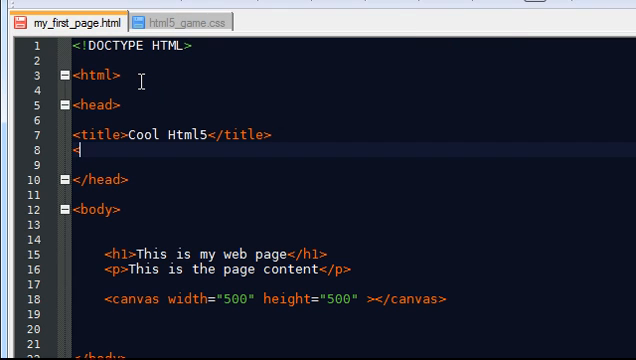
{"action": "mouse_move", "coordinate": [168, 177]}
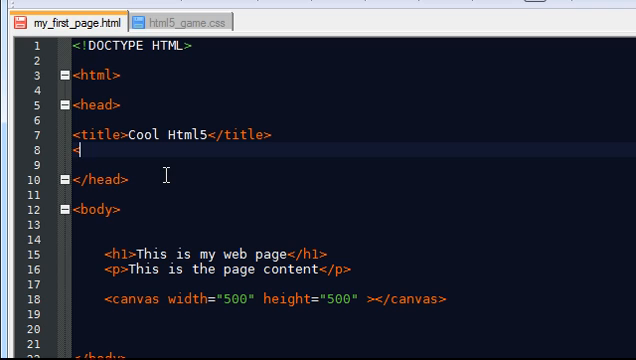
{"action": "type", "text": "l"}
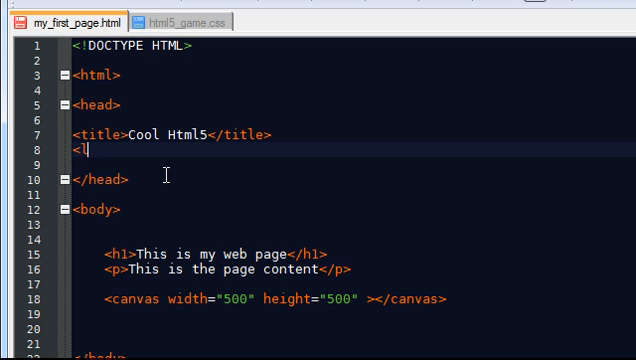
{"action": "type", "text": "ink"}
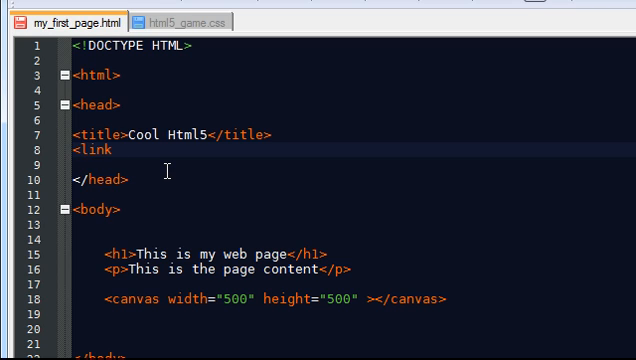
{"action": "type", "text": "rel=\"\""}
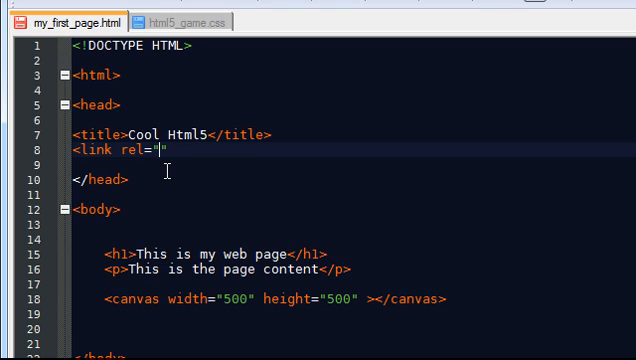
{"action": "type", "text": "stlesheet"}
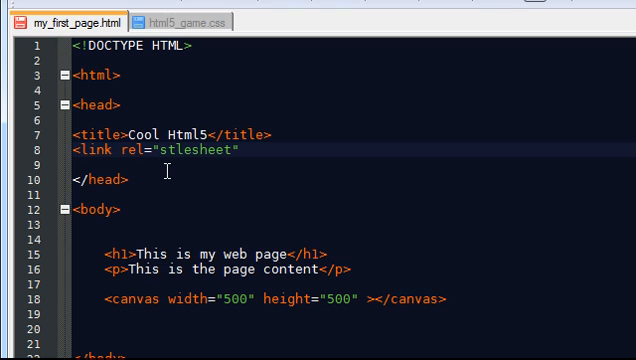
{"action": "key", "text": "BackSpace"}
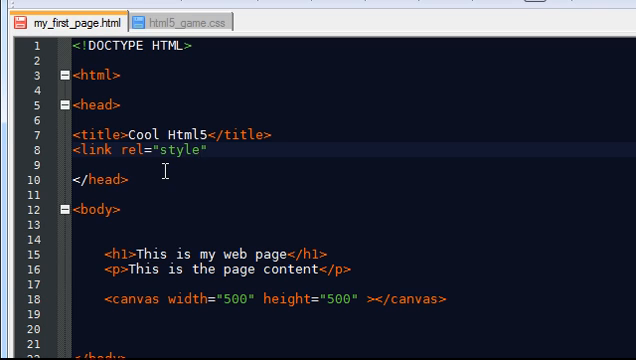
{"action": "type", "text": "sheet"}
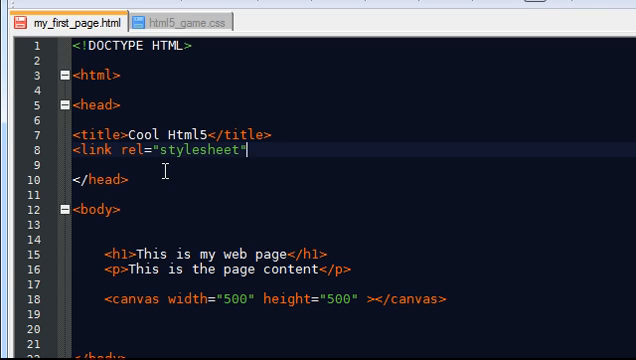
{"action": "type", "text": "href"}
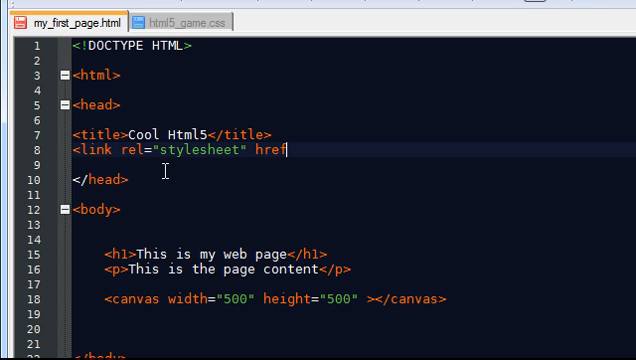
{"action": "type", "text": "=\""}
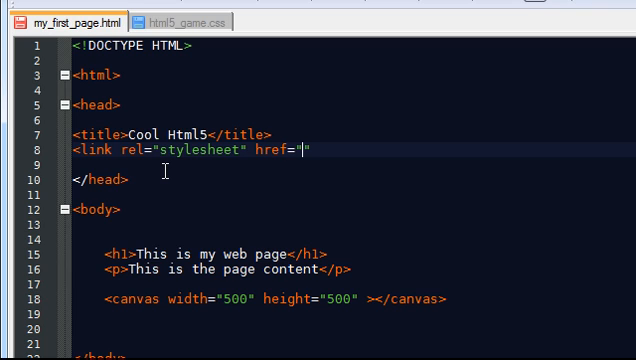
{"action": "type", "text": "h"}
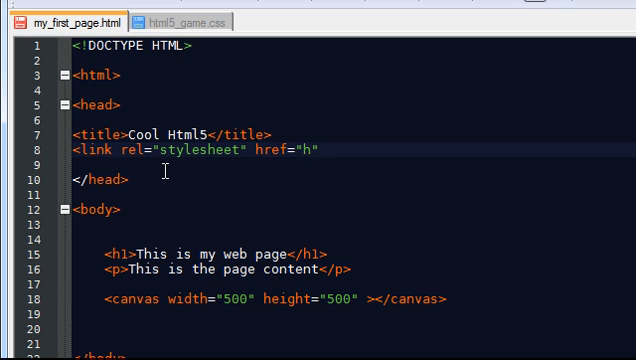
{"action": "type", "text": "tml5"}
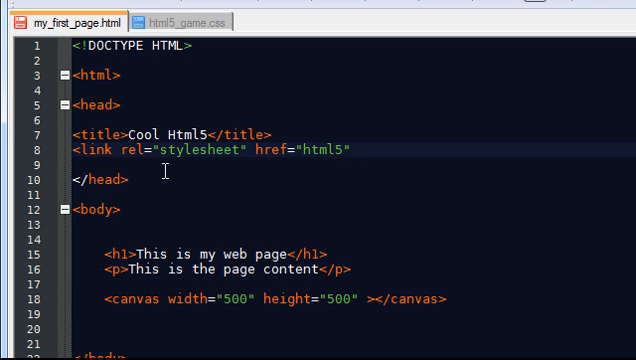
{"action": "type", "text": "_game.css"}
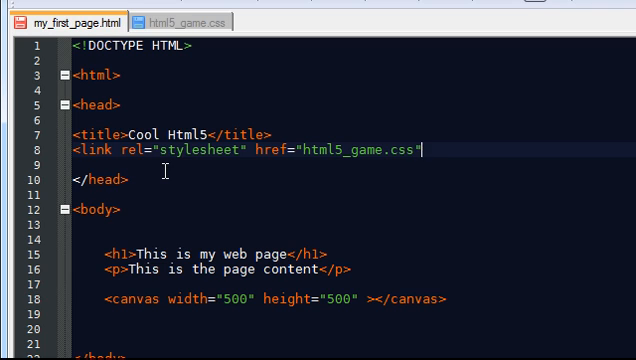
{"action": "type", "text": ">"}
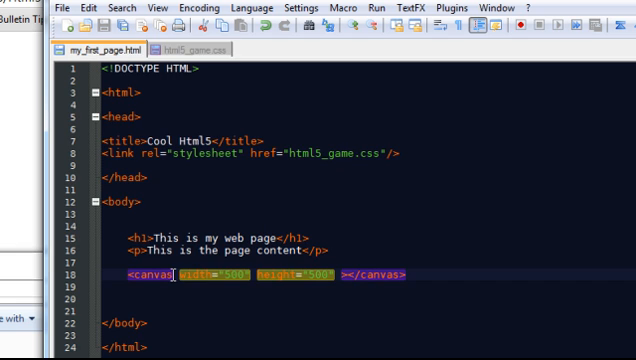
Add id="game_canvas" to the canvas tag, then switch to the html5_game.css tab.
{"action": "type", "text": "id=\"game_canvas\""}
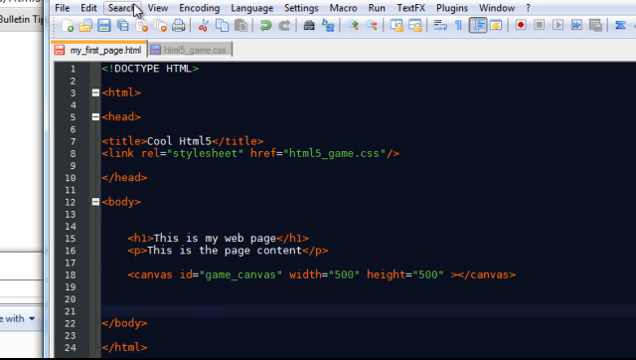
{"action": "left_click", "coordinate": [185, 48]}
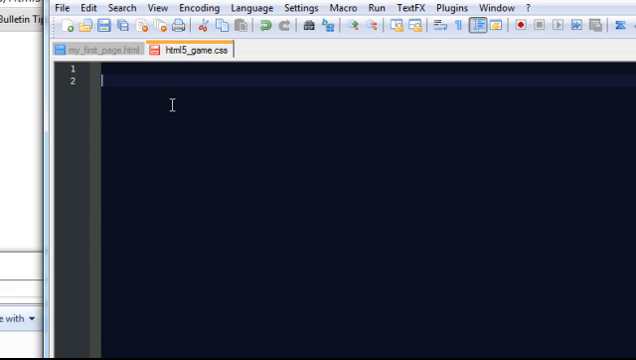
Write a #game_canvas rule with background: #000 in html5_game.css.
{"action": "type", "text": "#"}
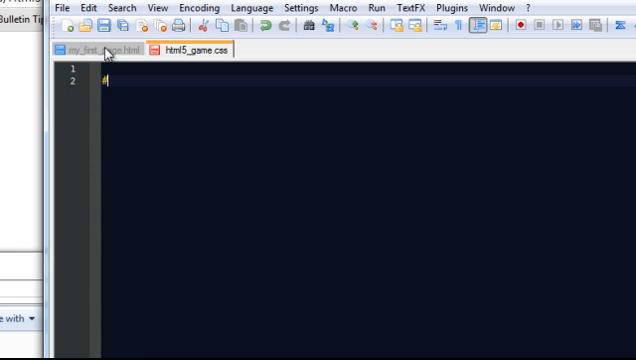
{"action": "left_click", "coordinate": [95, 52]}
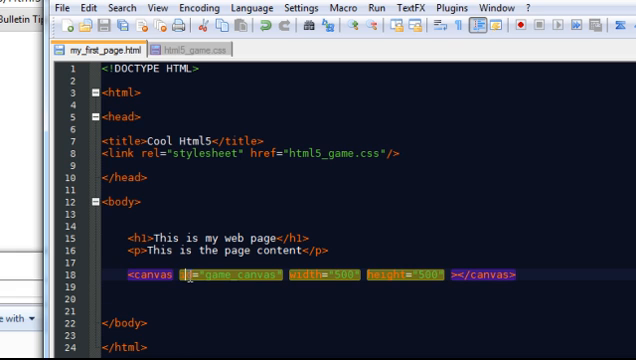
{"action": "left_click", "coordinate": [178, 49]}
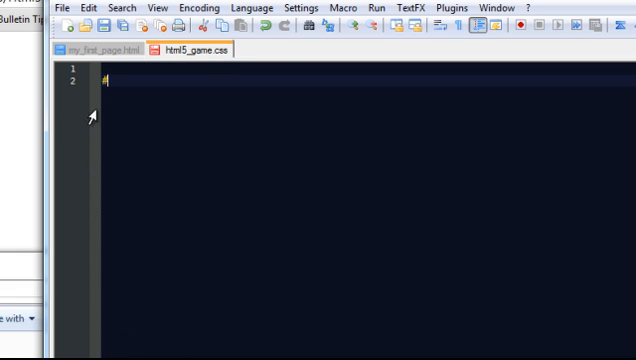
{"action": "key", "text": "Backspace"}
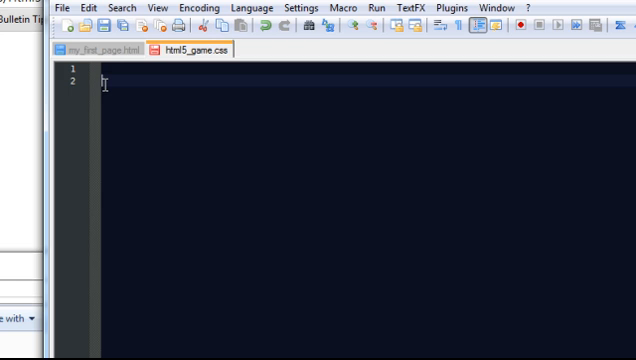
{"action": "type", "text": "#ga"}
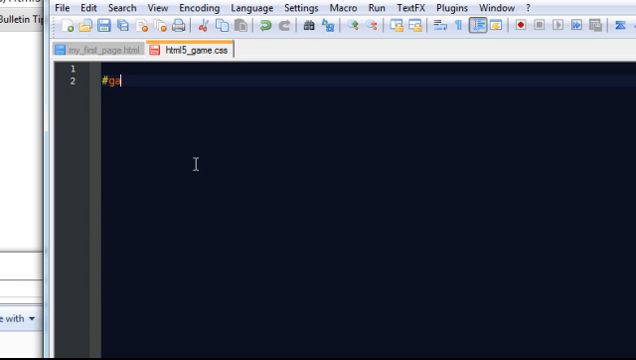
{"action": "type", "text": "ame_canvas {"}
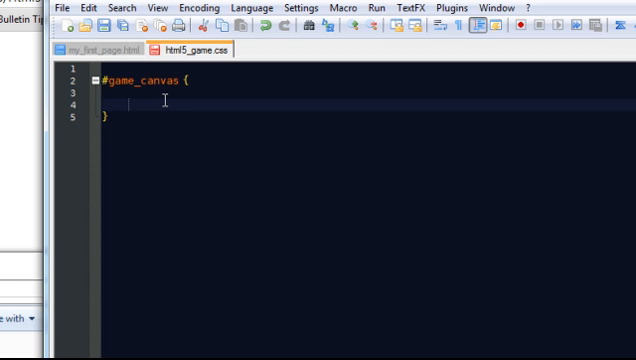
{"action": "mouse_move", "coordinate": [148, 188]}
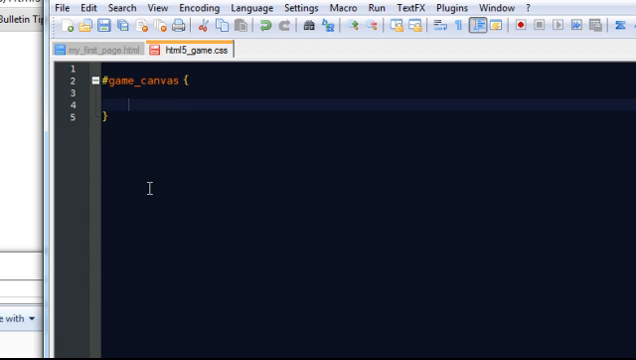
{"action": "type", "text": "back"}
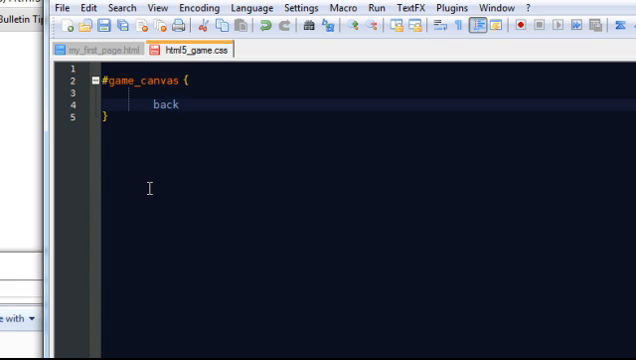
{"action": "type", "text": "ground:"}
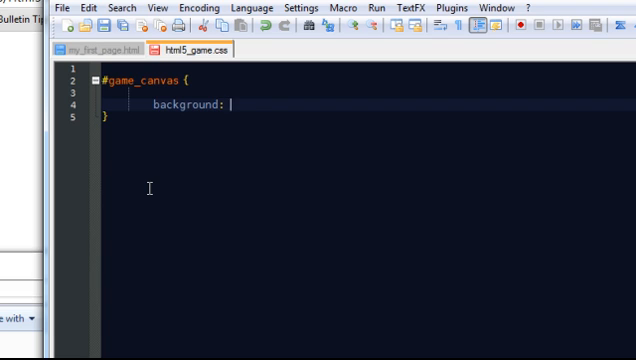
{"action": "type", "text": "#"}
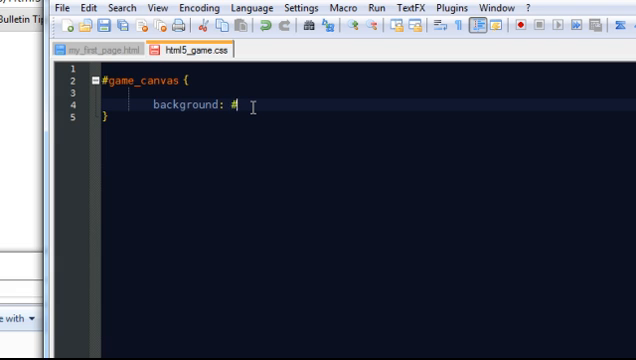
{"action": "type", "text": "000"}
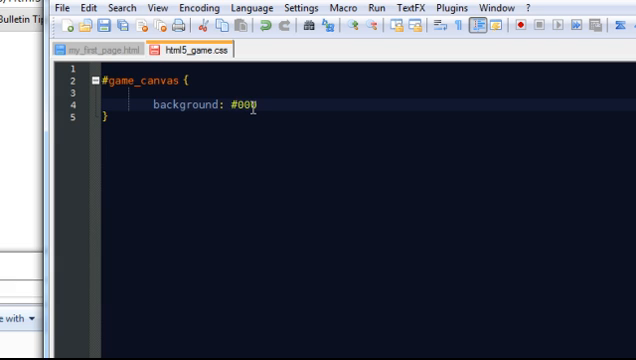
{"action": "type", "text": ";"}
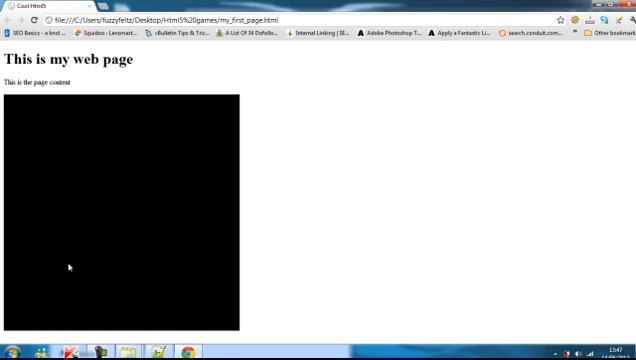
{"action": "mouse_move", "coordinate": [134, 223]}
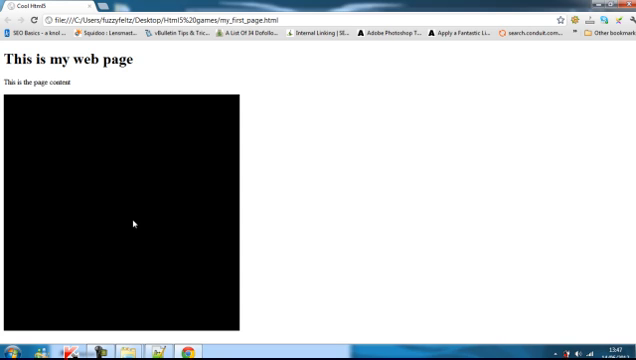
{"action": "mouse_move", "coordinate": [175, 258]}
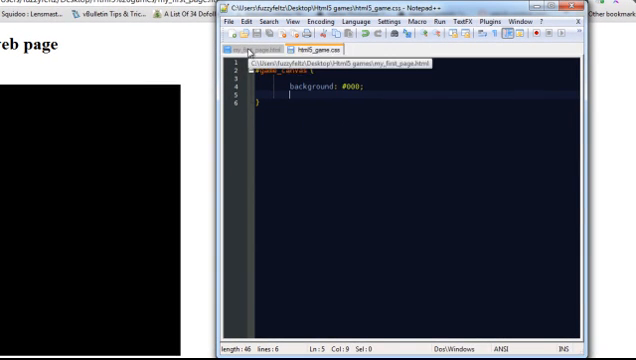
Retitle the h1 'This is where my game will go' and change the paragraph to 'Score: 500'.
{"action": "left_click", "coordinate": [248, 45]}
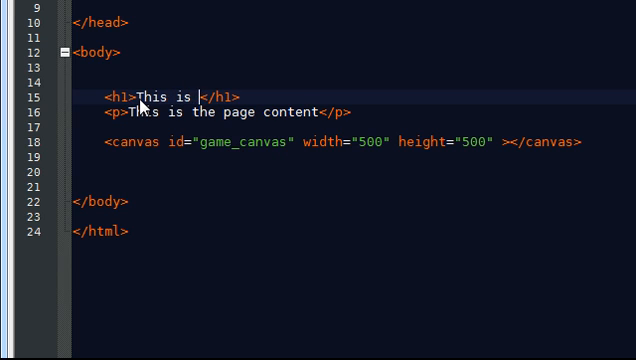
{"action": "type", "text": "where"}
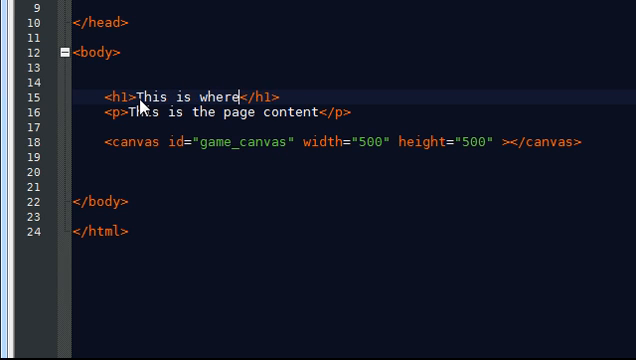
{"action": "type", "text": "my game w"}
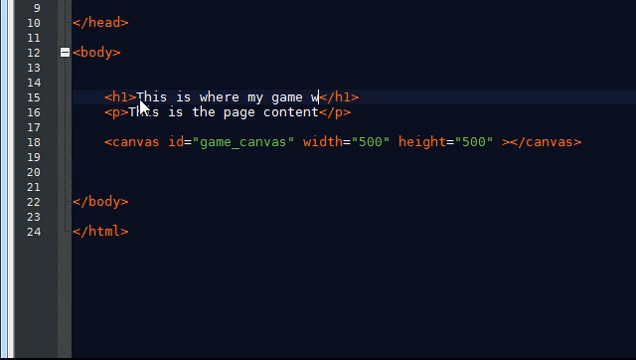
{"action": "type", "text": "ill go"}
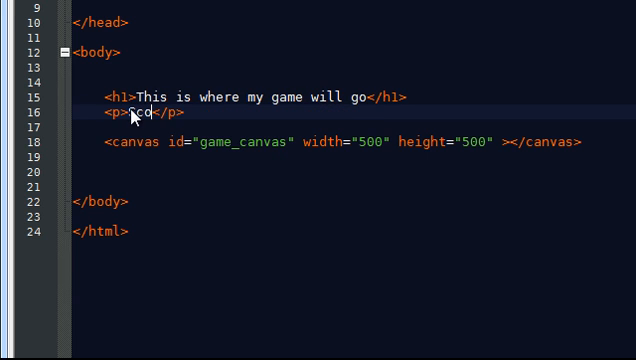
{"action": "type", "text": "core:"}
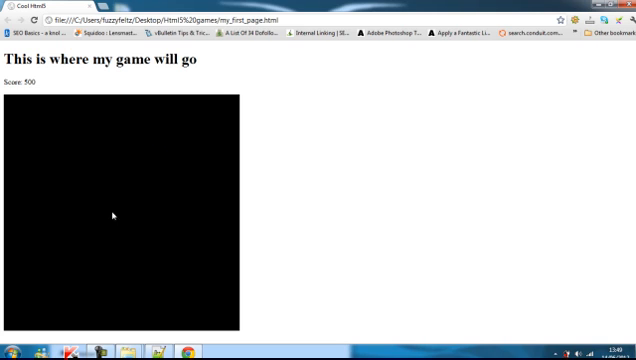
{"action": "mouse_move", "coordinate": [150, 206]}
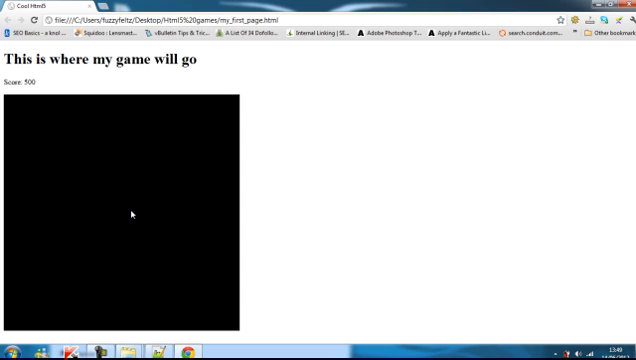
{"action": "mouse_move", "coordinate": [129, 275]}
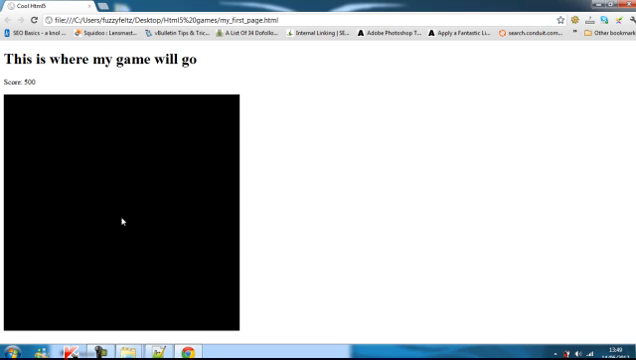
{"action": "mouse_move", "coordinate": [190, 216]}
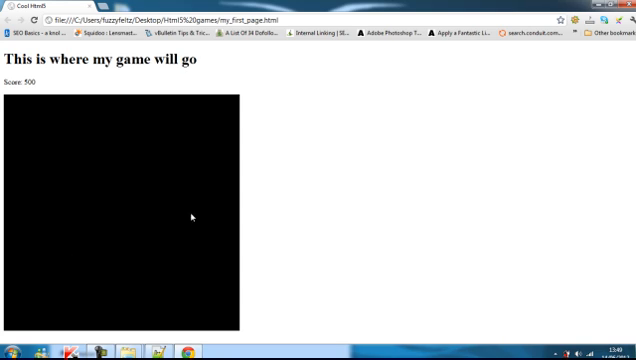
{"action": "mouse_move", "coordinate": [118, 207]}
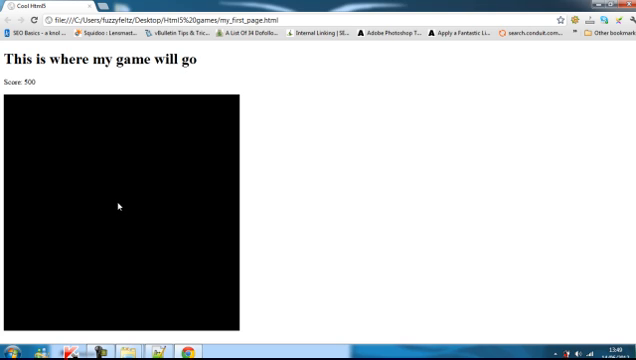
{"action": "mouse_move", "coordinate": [112, 247]}
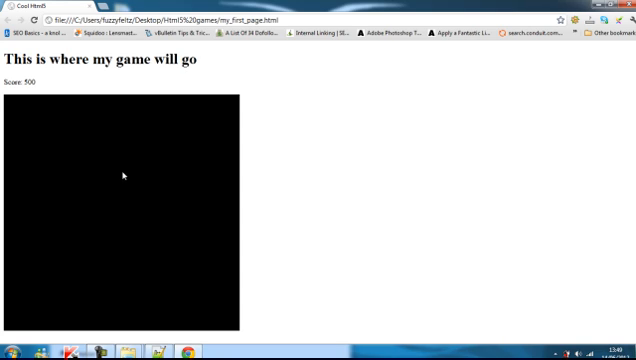
{"action": "mouse_move", "coordinate": [164, 224]}
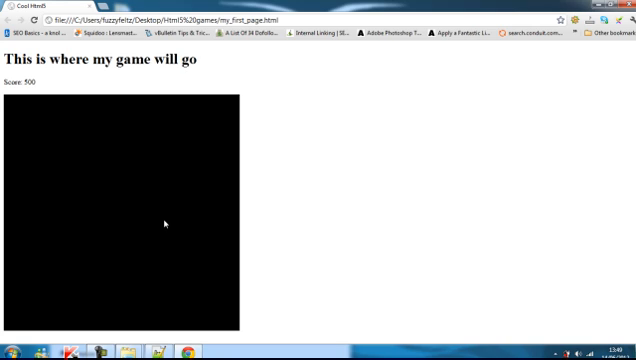